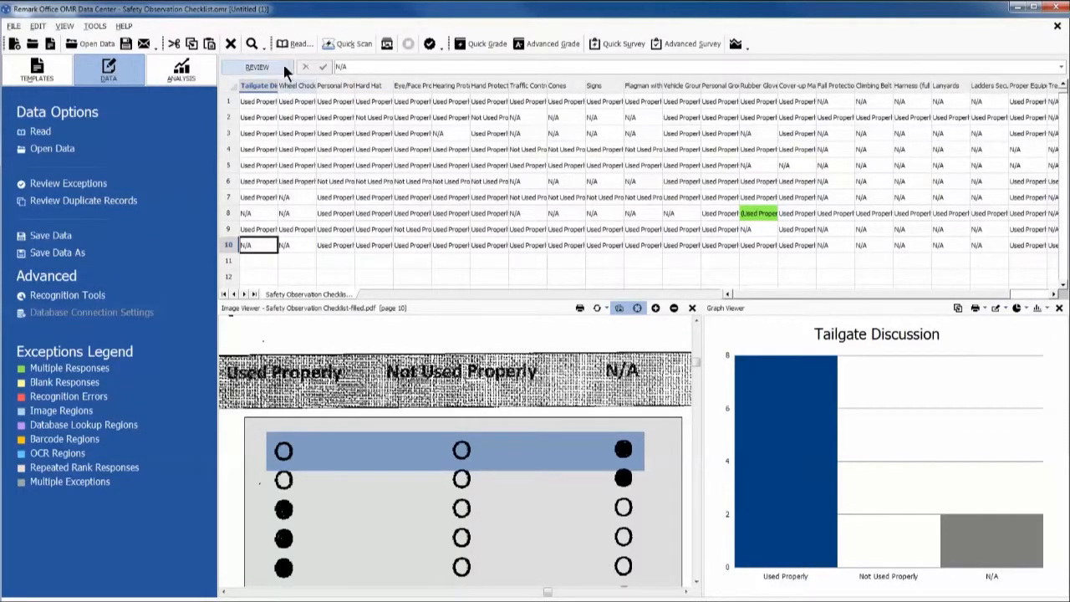
Step: Review the exceptions, change record 8's Rubber Gloves answer to N/A, and save the changes
click(68, 183)
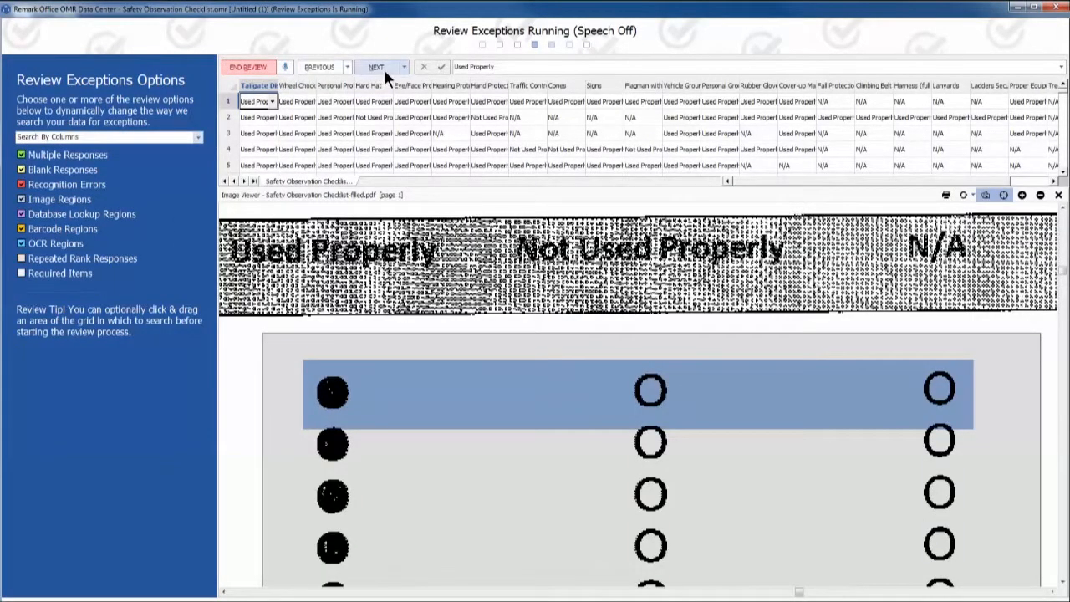
click(375, 66)
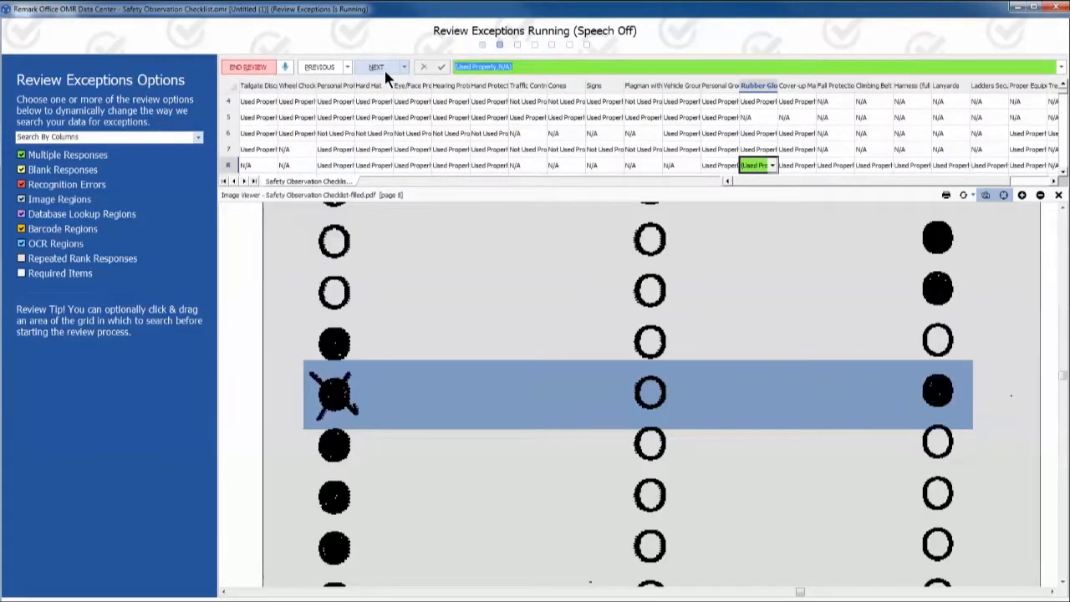
click(770, 164)
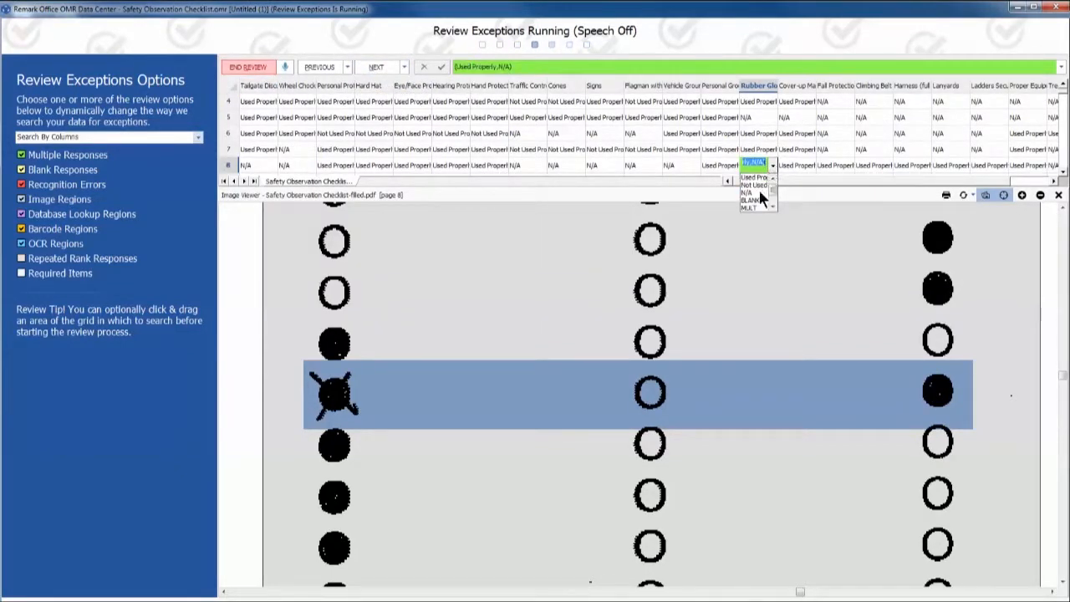
click(743, 192)
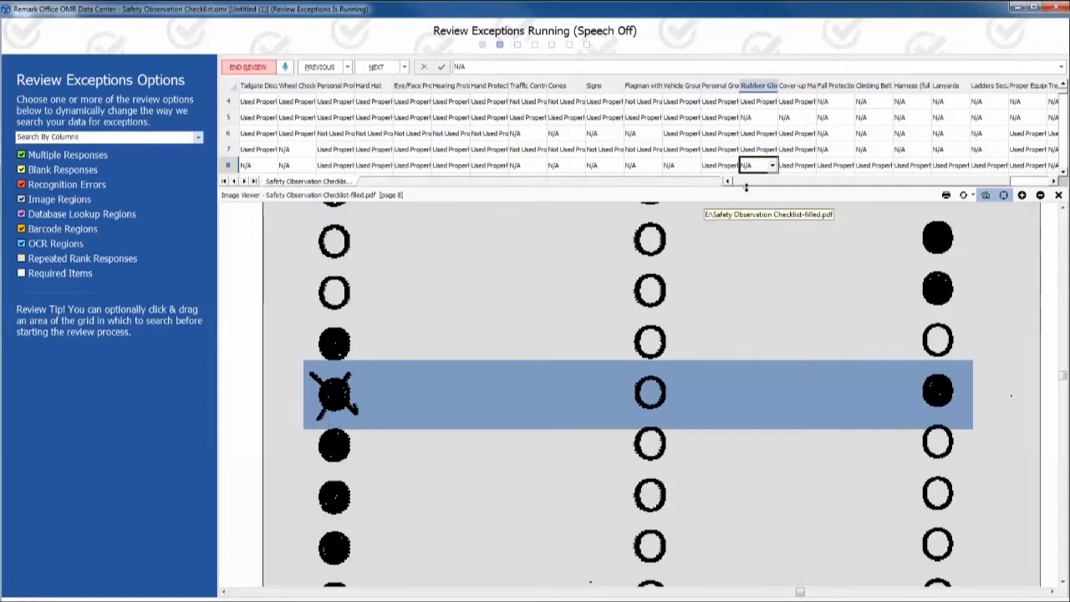
click(377, 66)
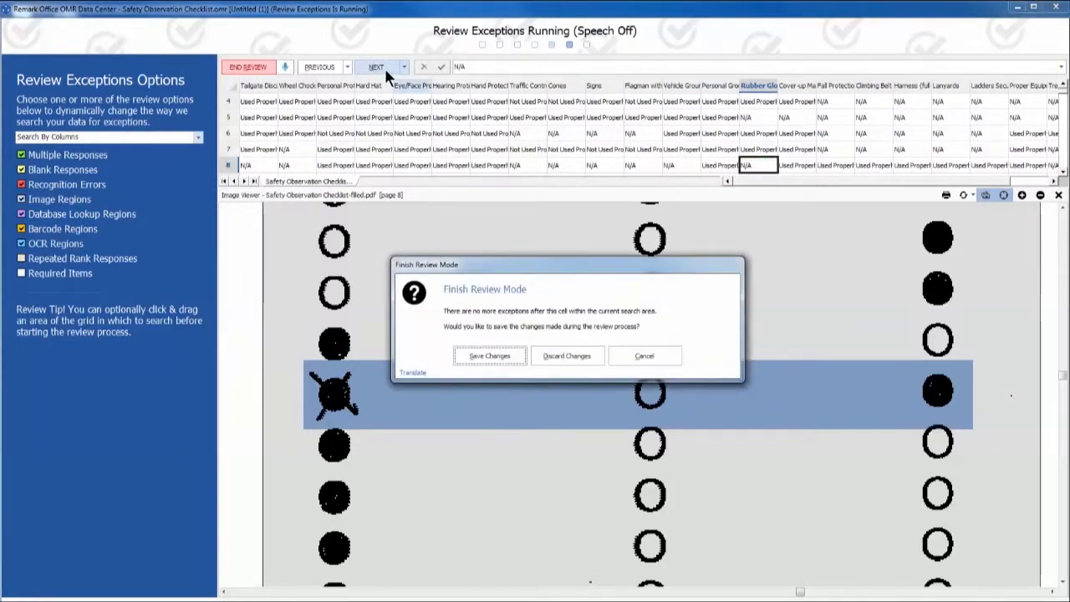
mouse_move(488, 355)
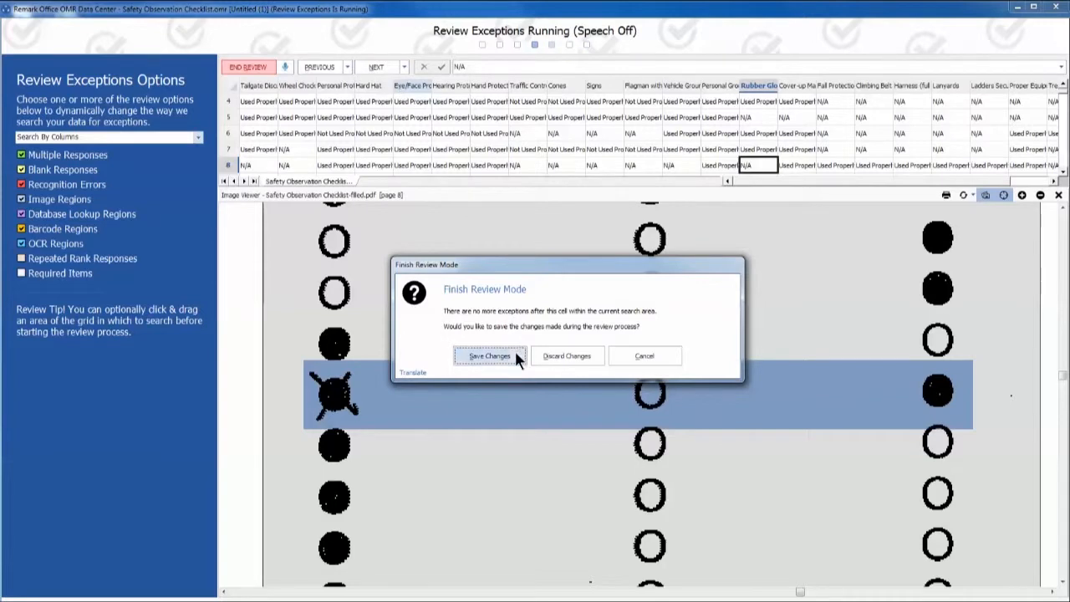
click(489, 355)
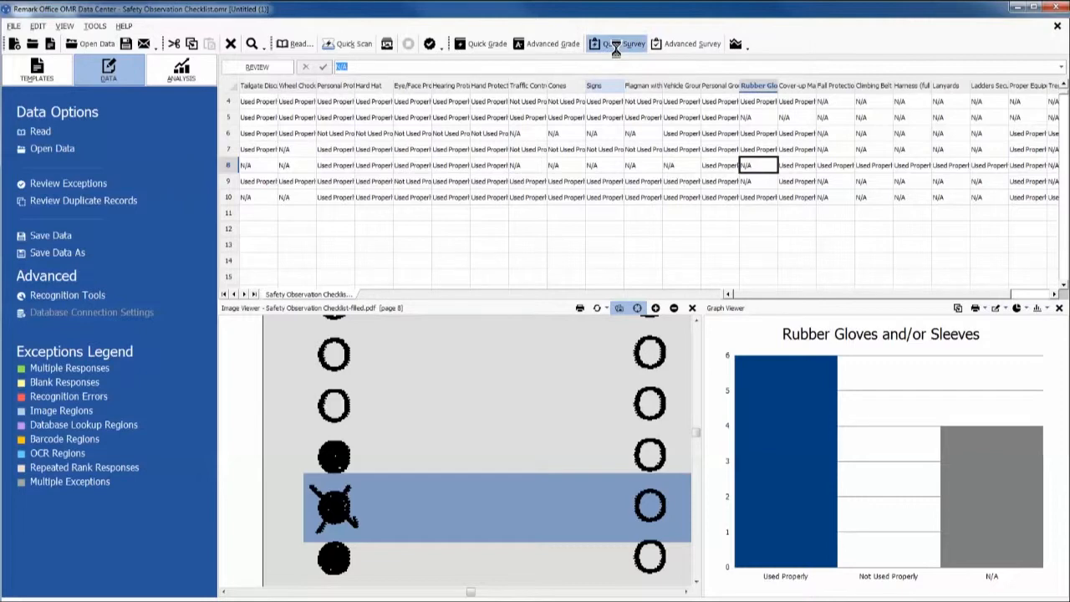
Step: Run report 204 - Condensed Item Analysis from Quick Survey's Reports list
click(615, 43)
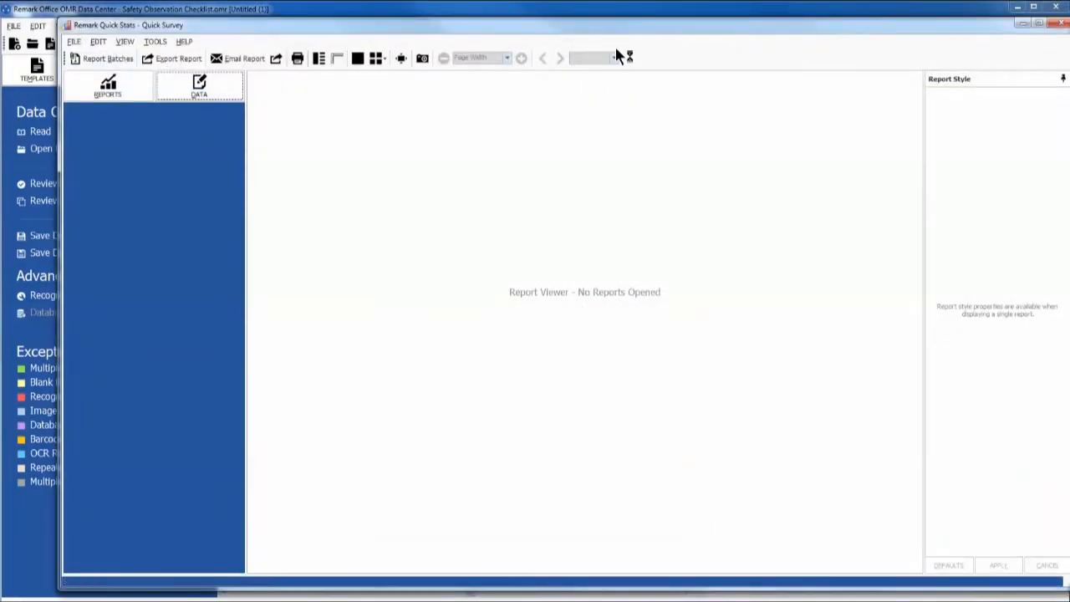
click(108, 86)
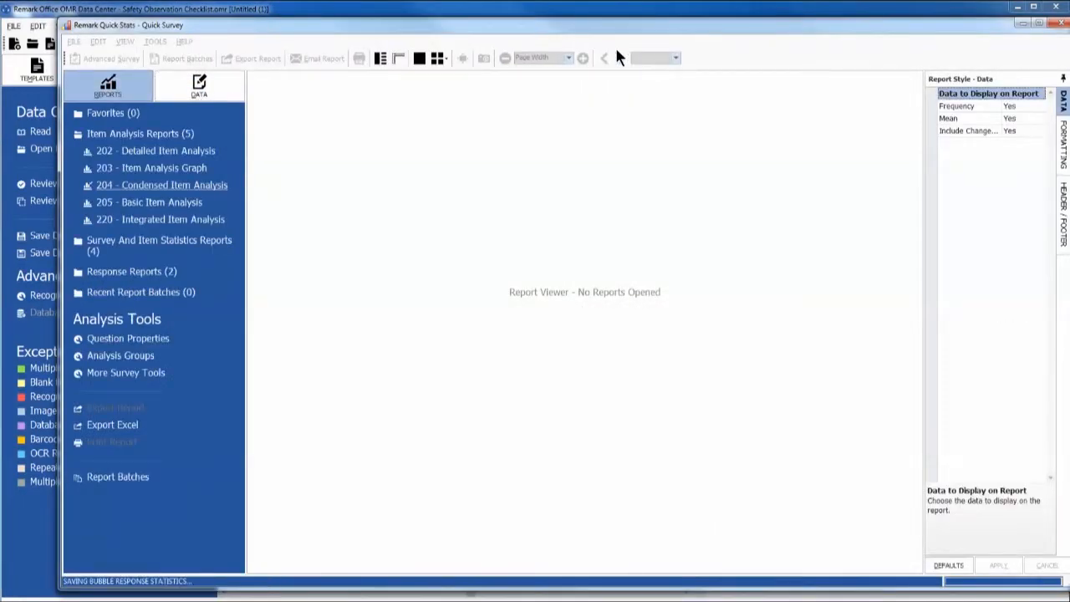
click(161, 184)
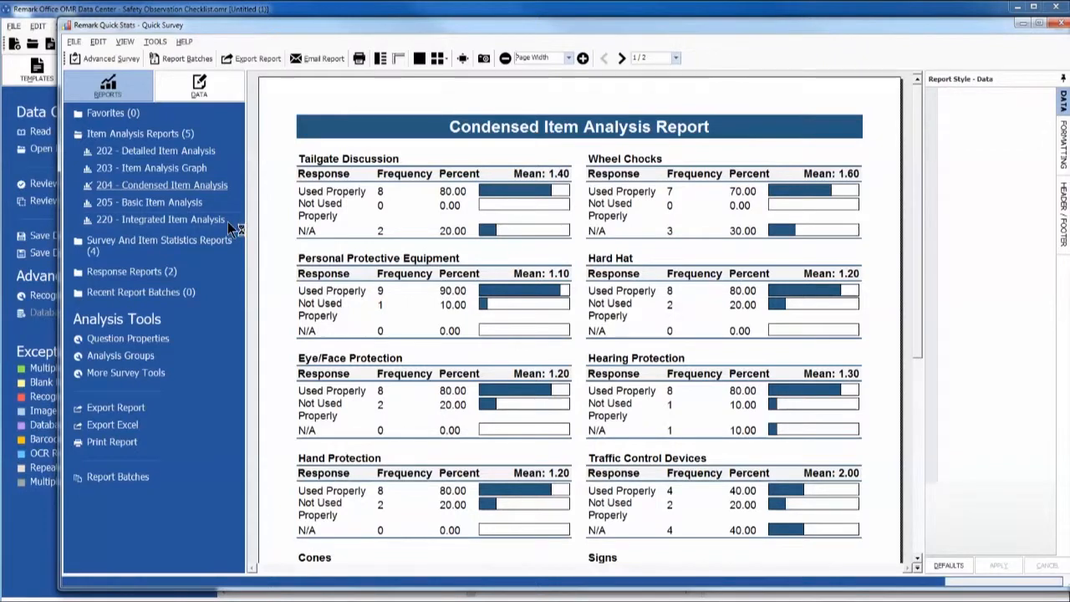
Step: Run report 220 - Integrated Item Analysis with the Comments question selected
click(160, 219)
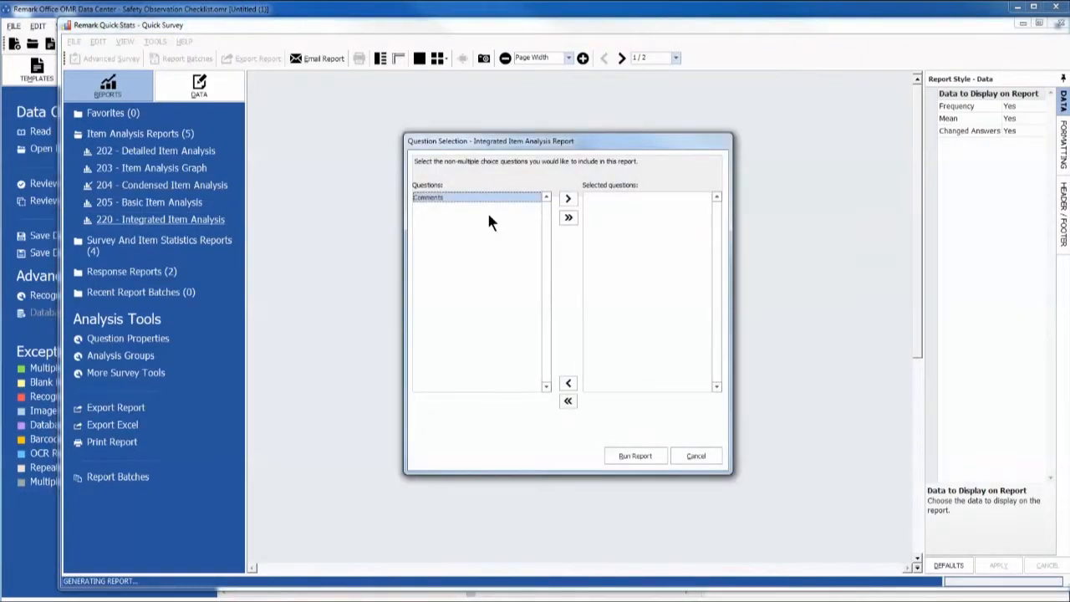
click(568, 198)
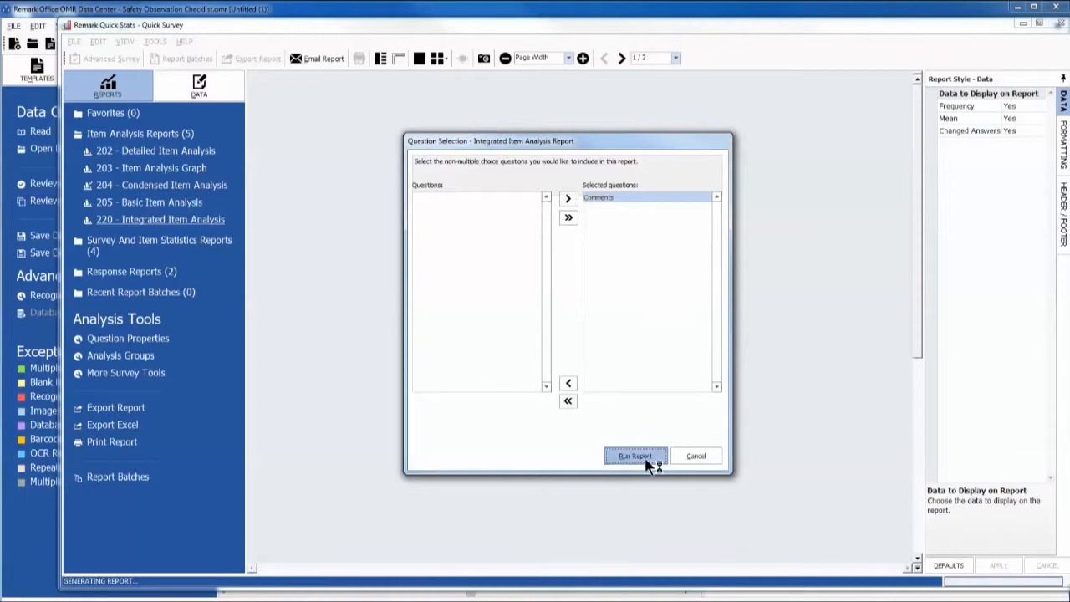
click(635, 456)
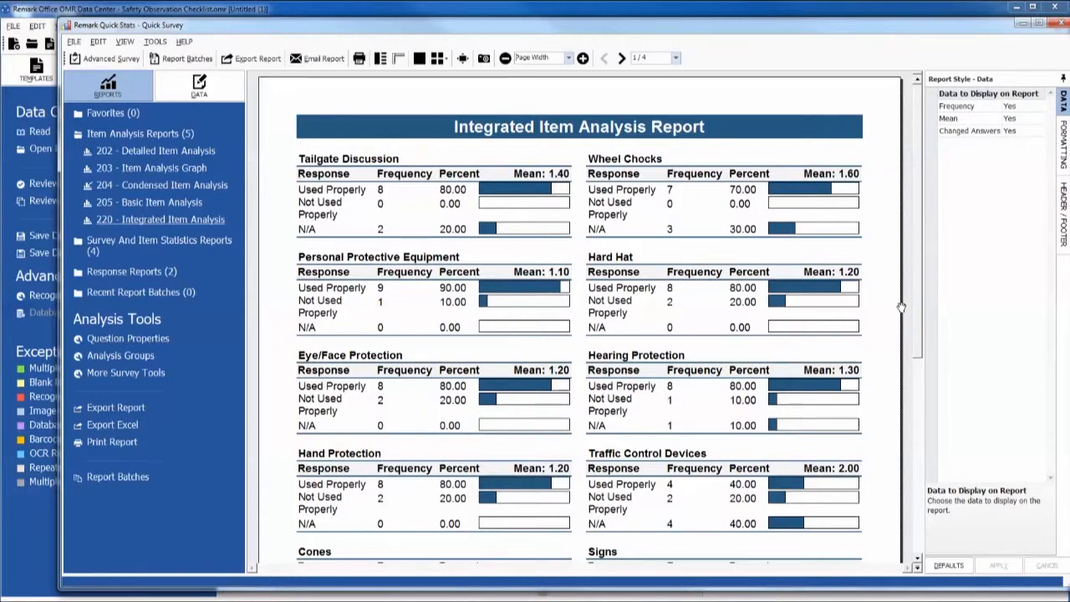
mouse_move(743, 127)
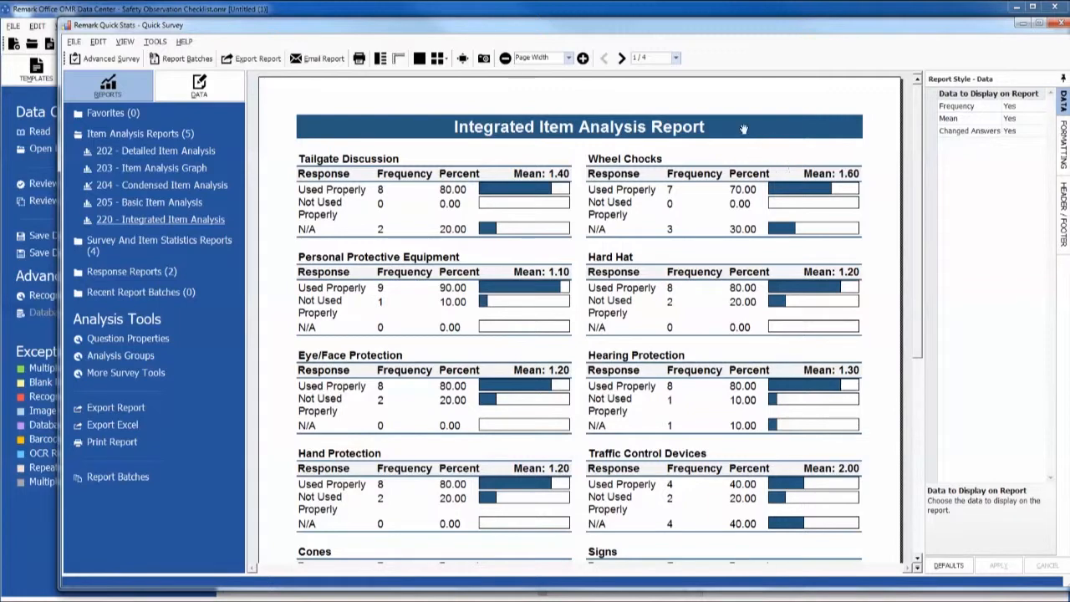
Step: Page forward through the Integrated Item Analysis Report to page 3
click(623, 58)
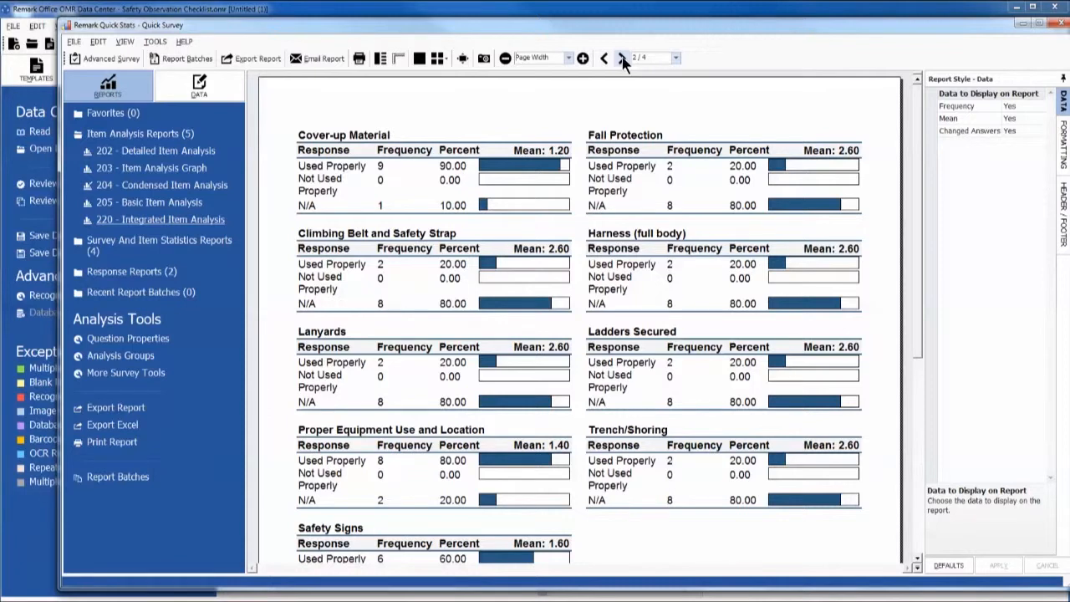
click(622, 57)
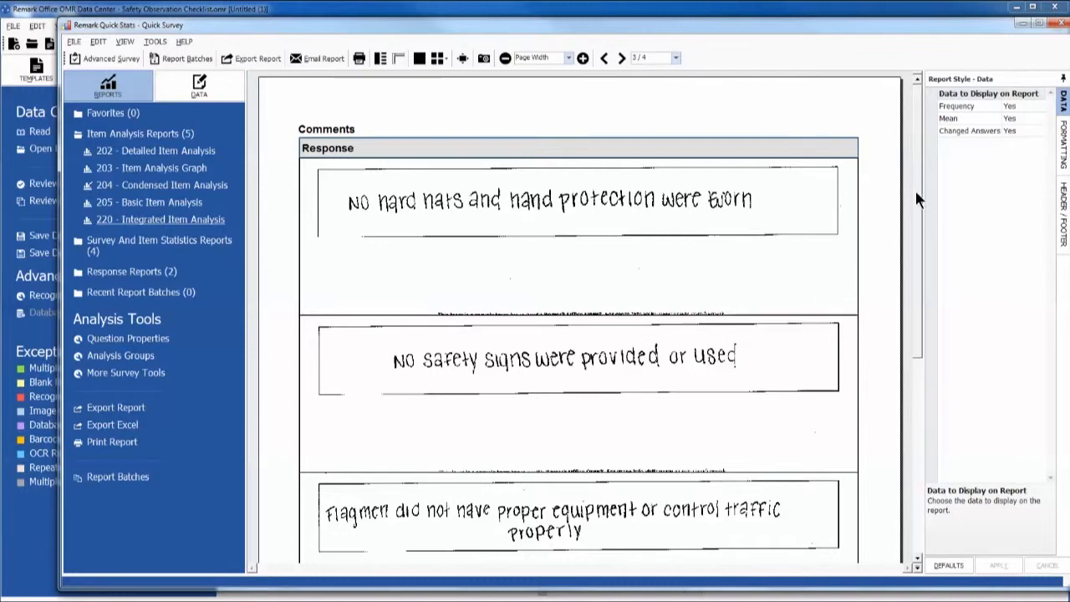
Step: Scroll through the handwritten comments on page 3, then on final page 4
scroll(down, 3)
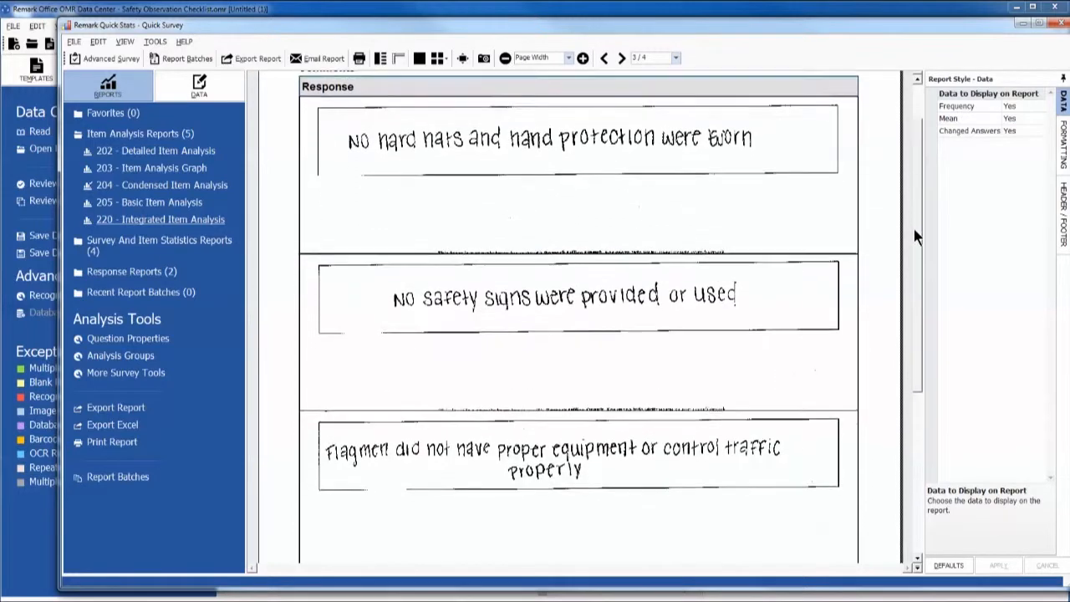
scroll(down, 3)
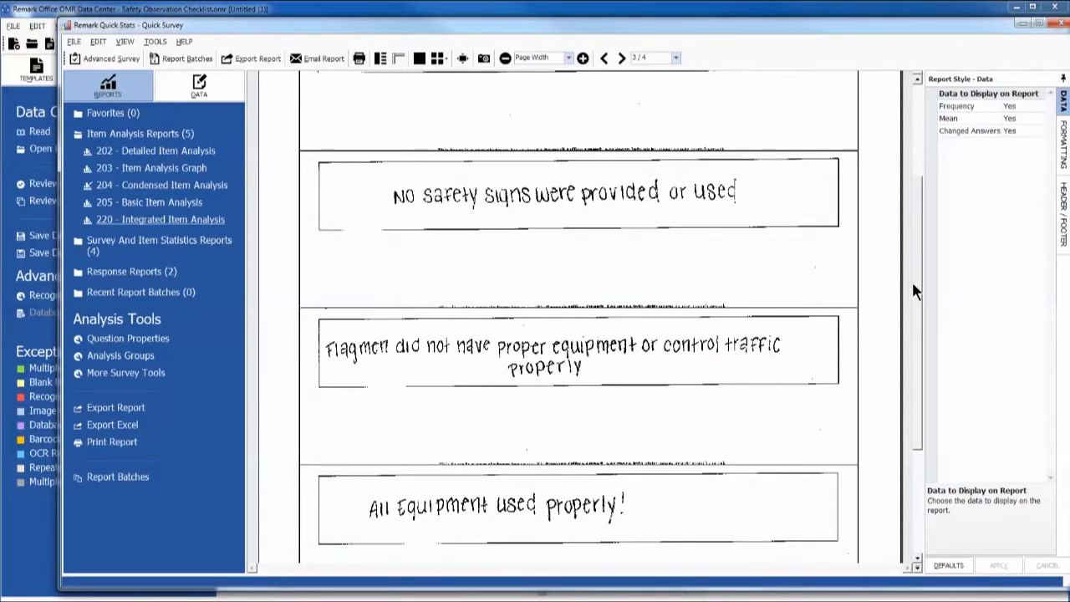
mouse_move(691, 126)
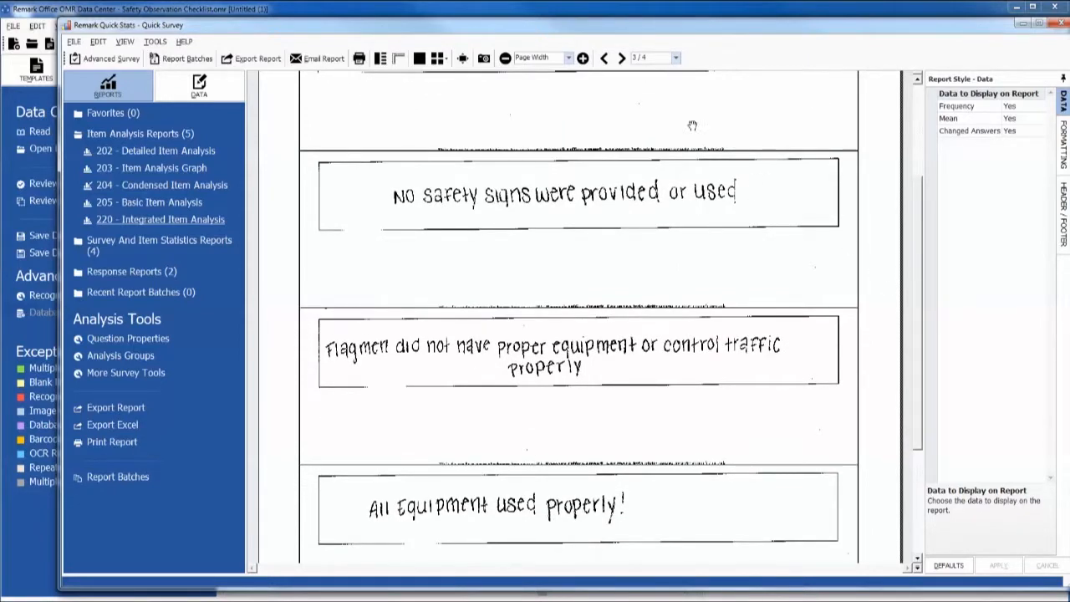
click(621, 58)
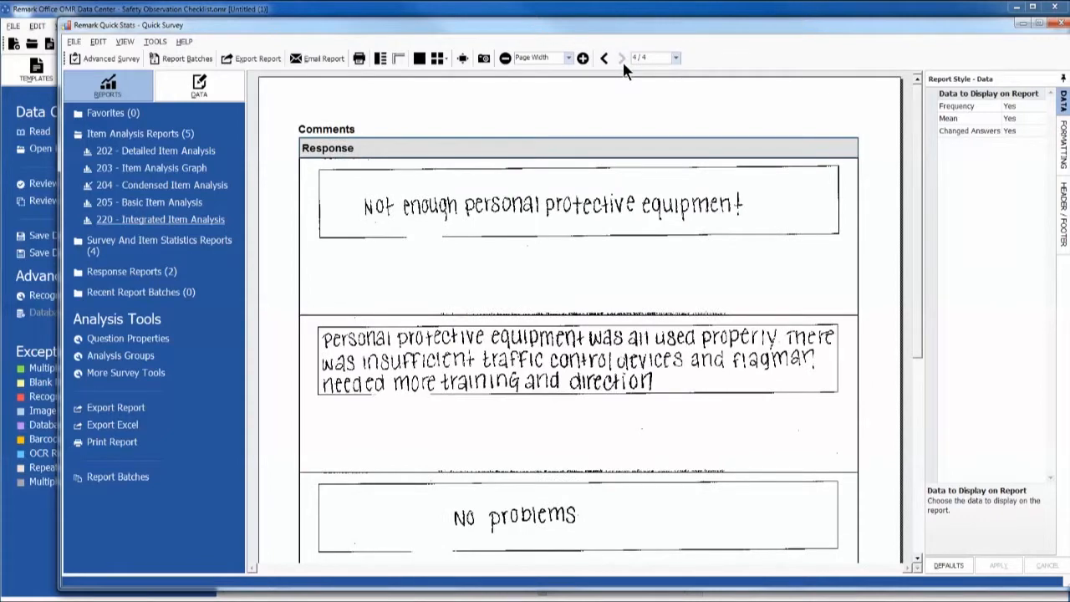
mouse_move(850, 140)
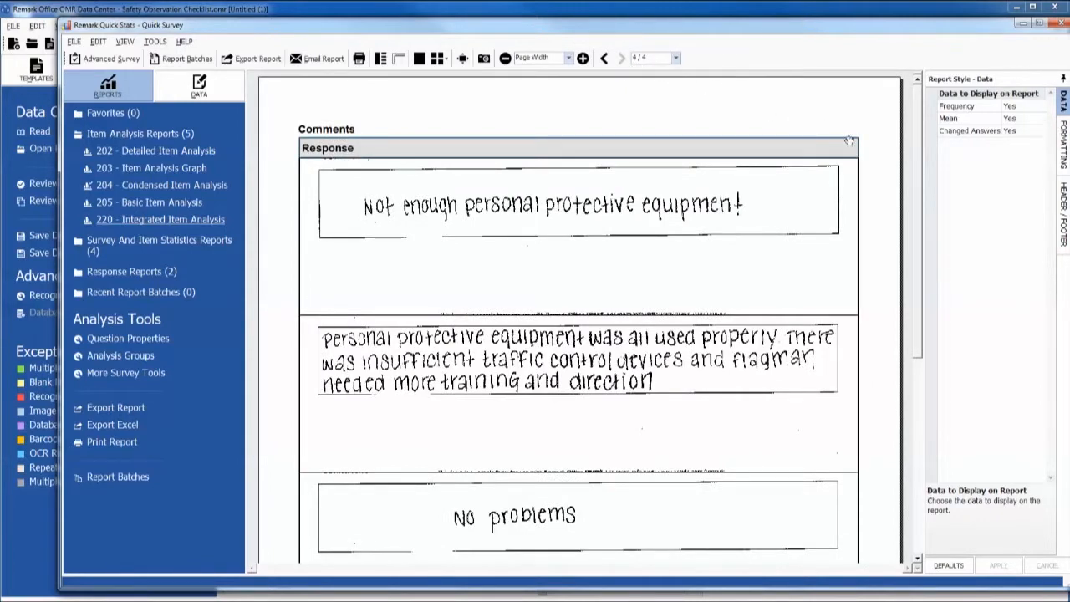
mouse_move(919, 165)
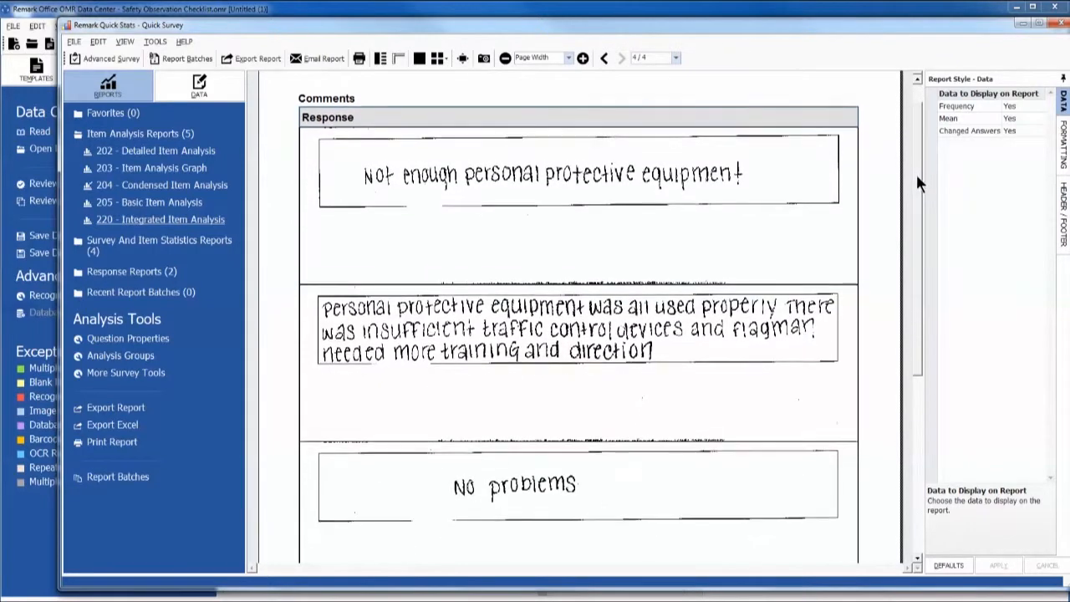
scroll(down, 3)
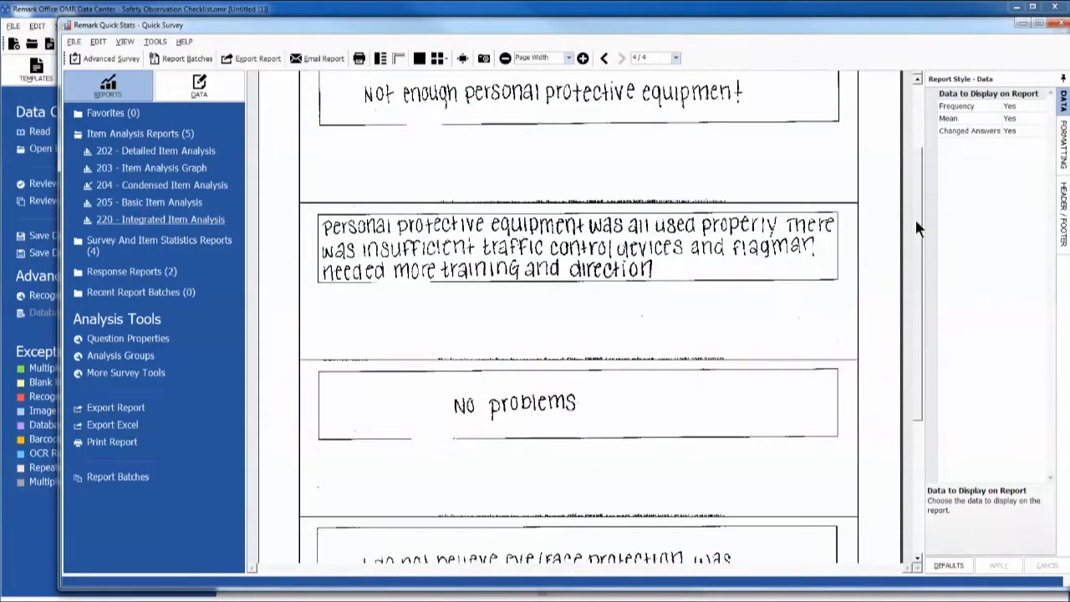
scroll(down, 3)
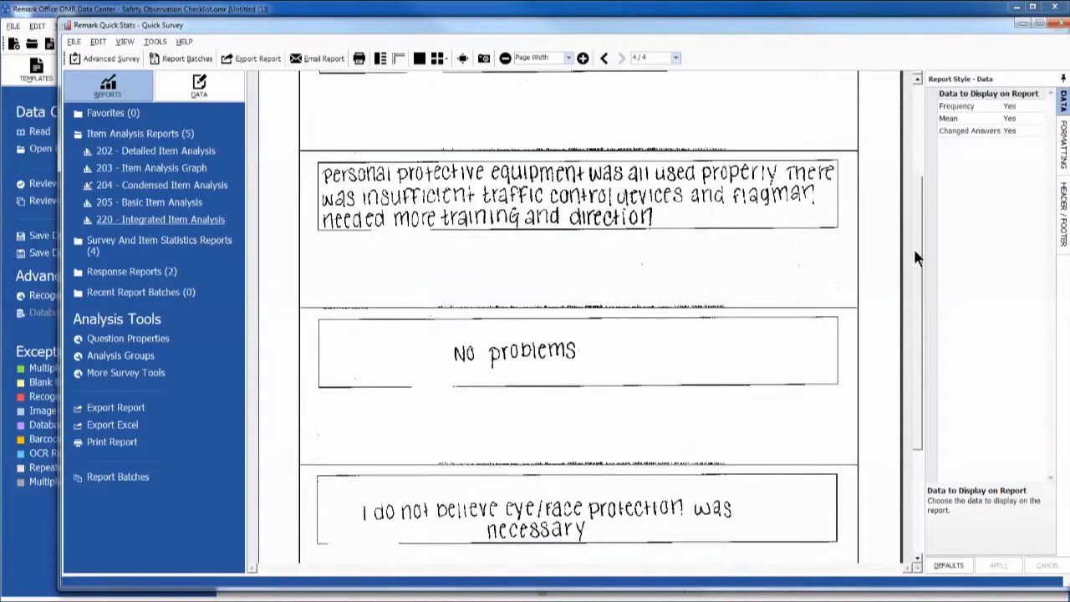